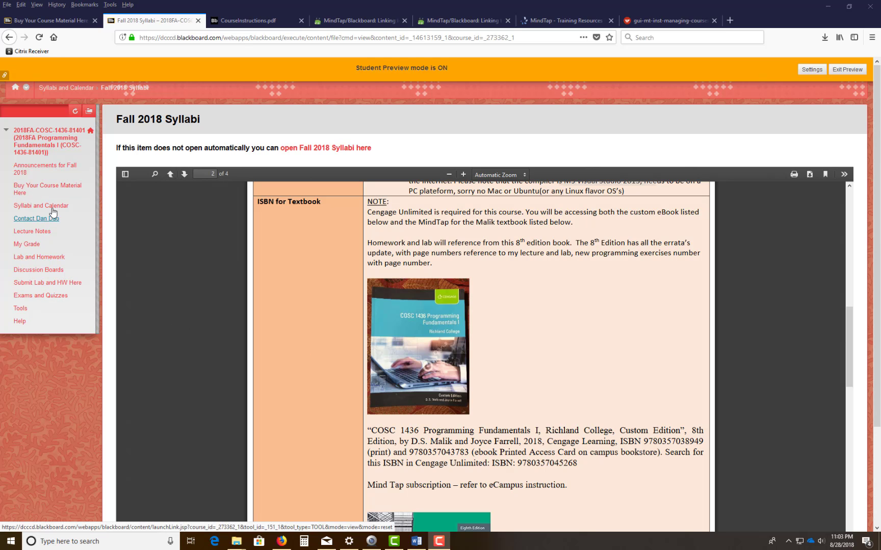
Step: Open the Course Calendar - Fall 2018 document from the Syllabi and Calendar area
{"action": "left_click", "coordinate": [40, 206]}
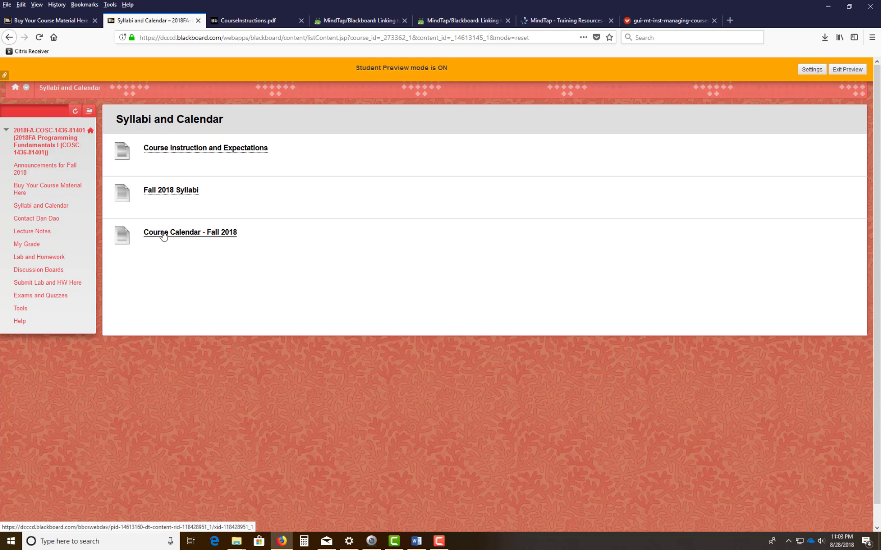
{"action": "left_click", "coordinate": [190, 232]}
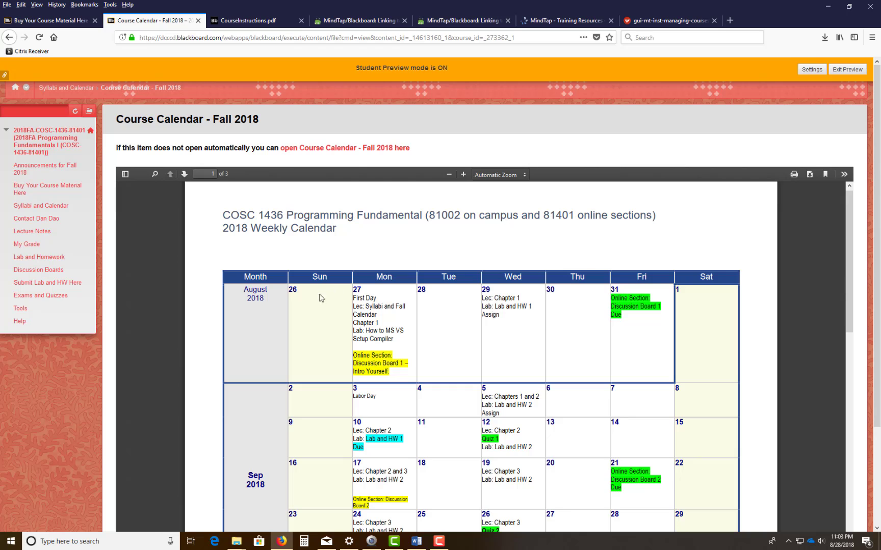
{"action": "mouse_move", "coordinate": [389, 306]}
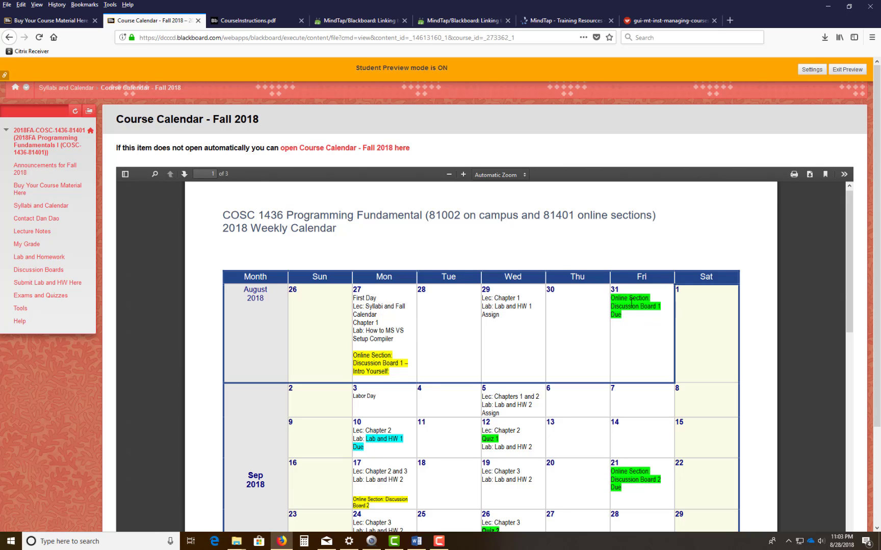
{"action": "mouse_move", "coordinate": [669, 309]}
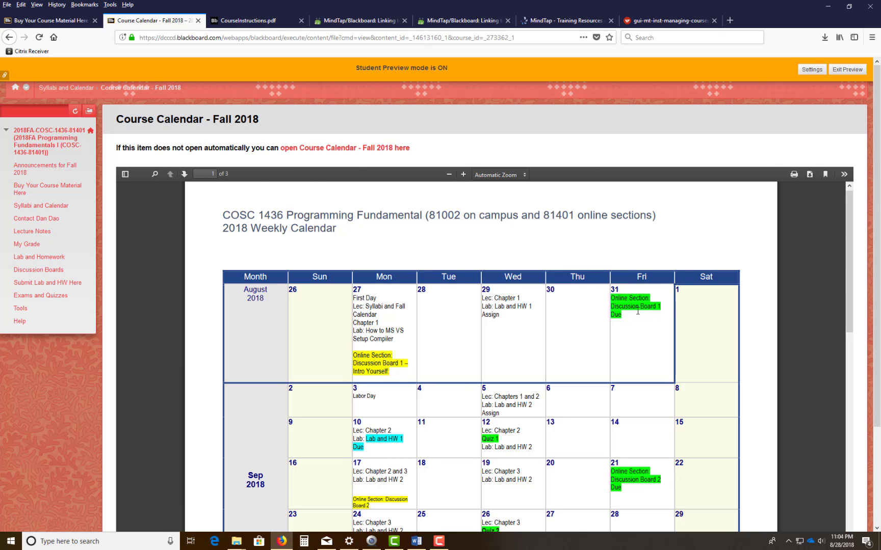
{"action": "mouse_move", "coordinate": [459, 405]}
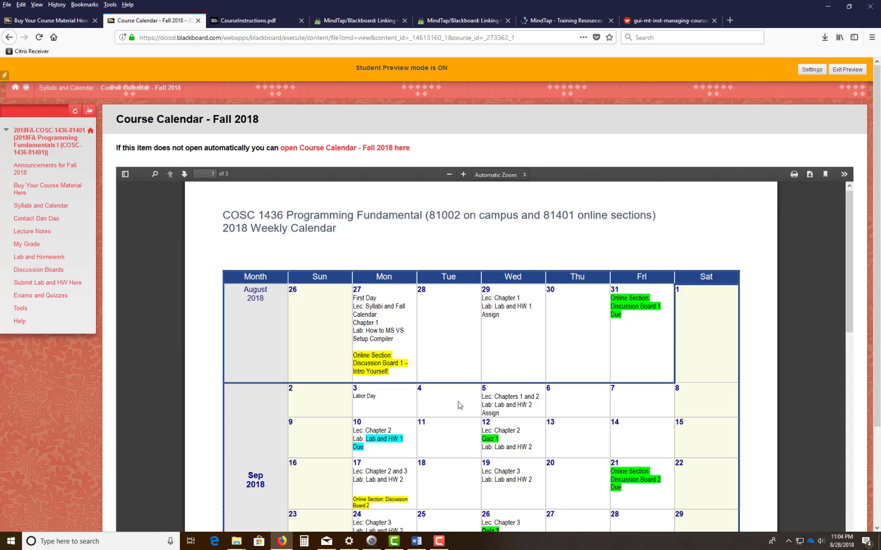
{"action": "scroll", "scroll_direction": "down", "scroll_amount": 3}
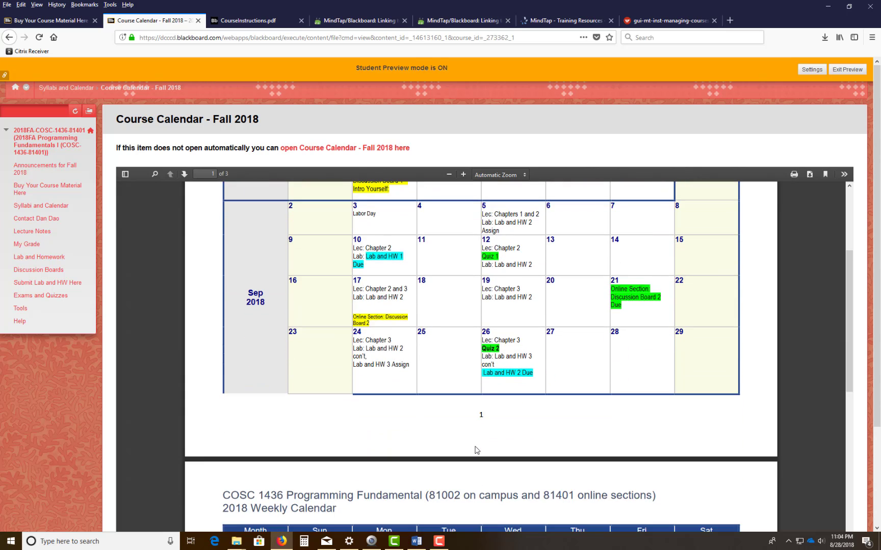
Step: Page through the Fall 2018 course calendar's weekly schedule in the PDF viewer
{"action": "left_click", "coordinate": [183, 174]}
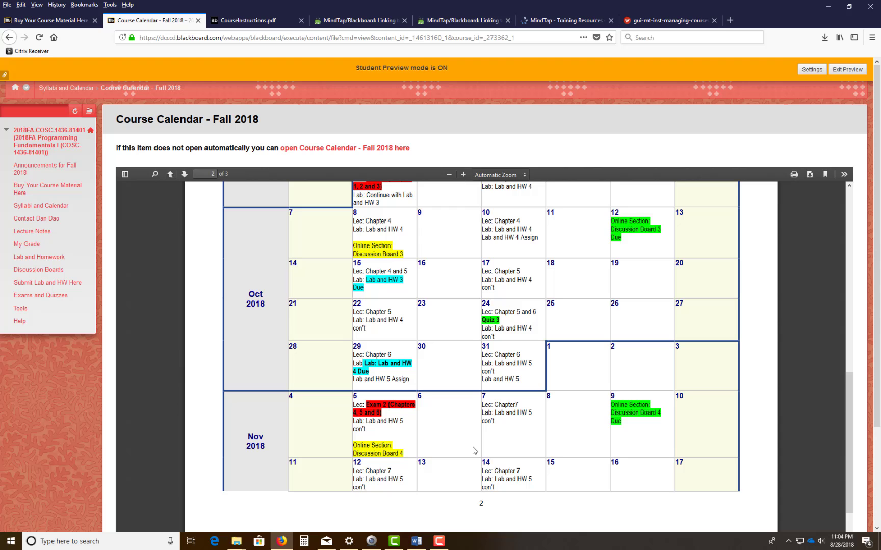
{"action": "left_click", "coordinate": [170, 174]}
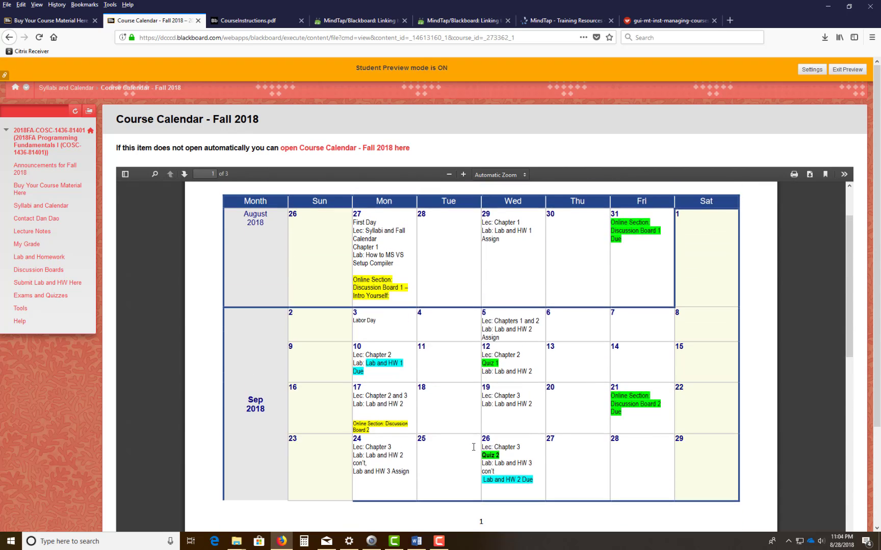
{"action": "scroll", "scroll_direction": "down", "scroll_amount": 3}
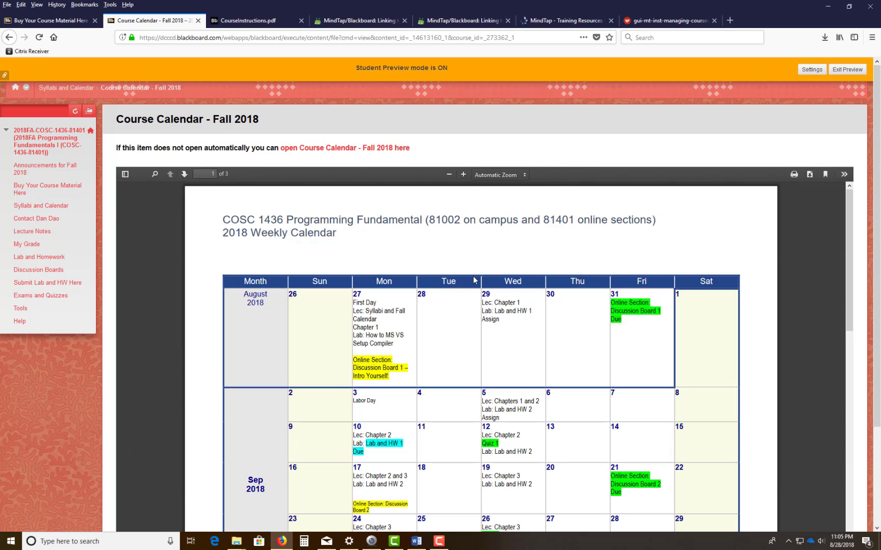
{"action": "mouse_move", "coordinate": [267, 242]}
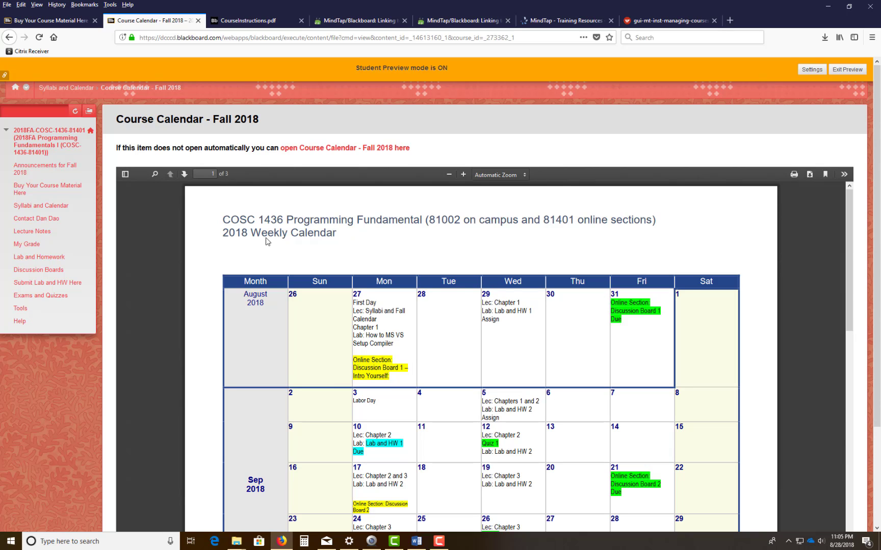
Step: Return to Syllabi and Calendar and open the Fall 2018 Syllabi document
{"action": "left_click", "coordinate": [41, 206]}
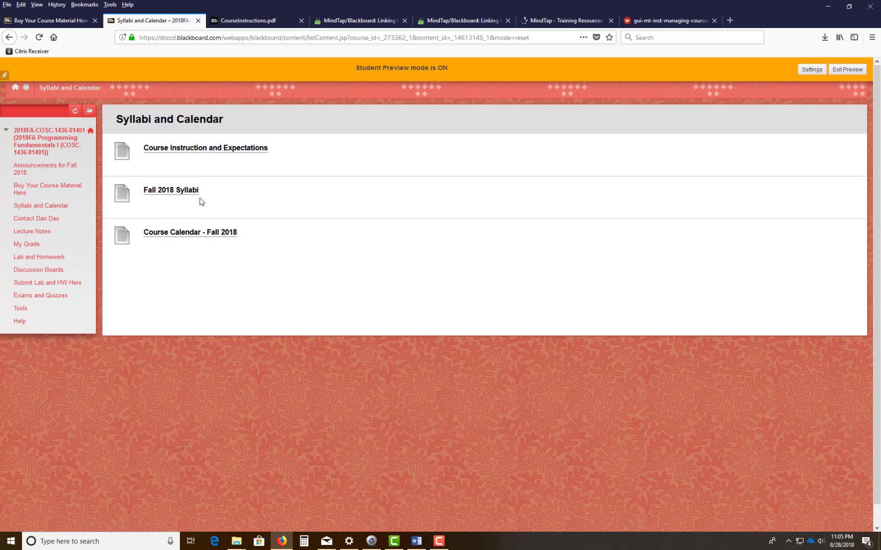
{"action": "mouse_move", "coordinate": [172, 189]}
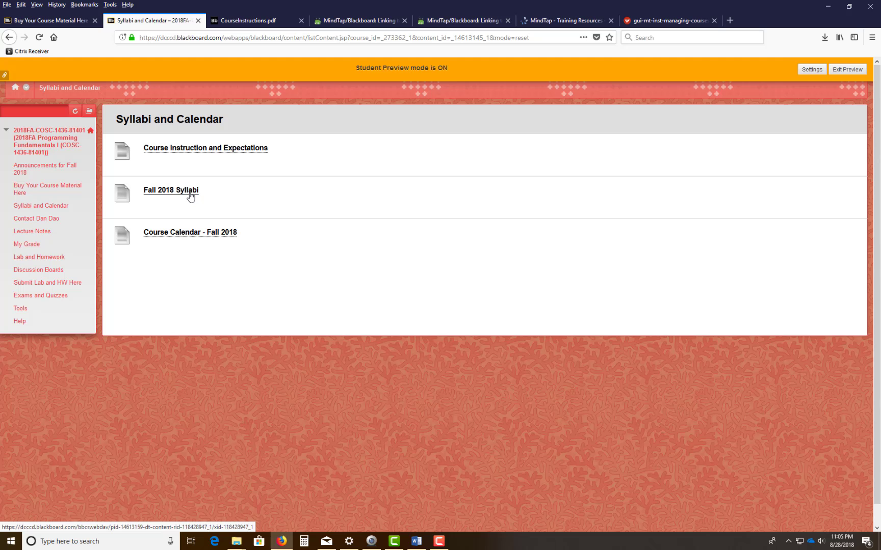
{"action": "left_click", "coordinate": [171, 190]}
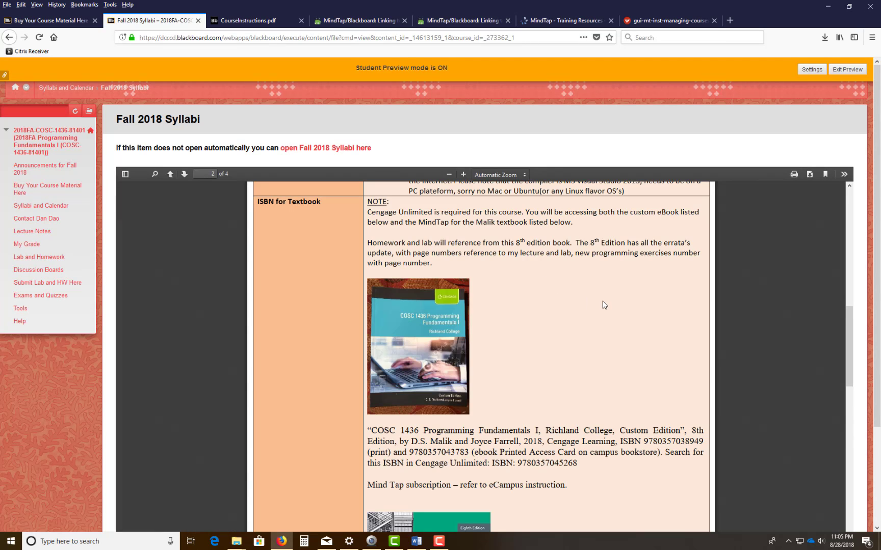
Step: Scroll to the ISBN for Textbook section, then search Windows for 'notepad'
{"action": "scroll", "scroll_direction": "down", "scroll_amount": 3}
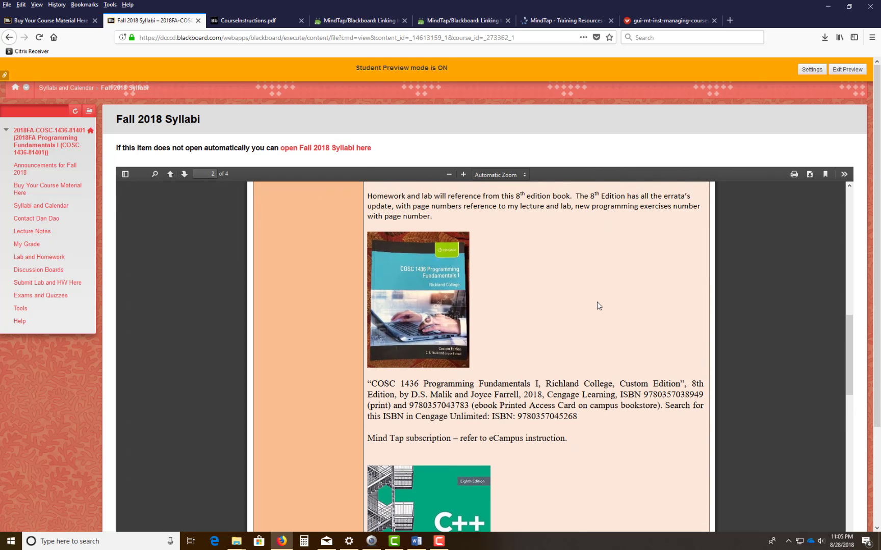
{"action": "mouse_move", "coordinate": [381, 412]}
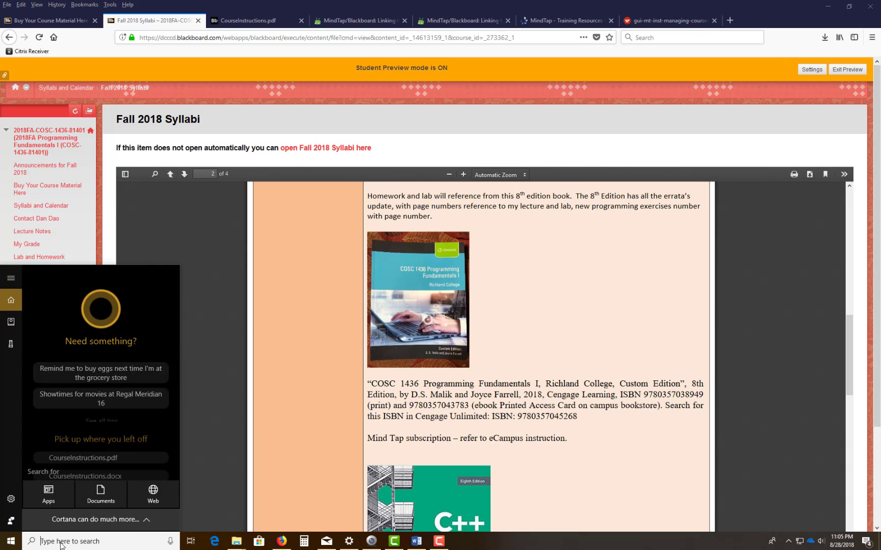
{"action": "type", "text": "notepad"}
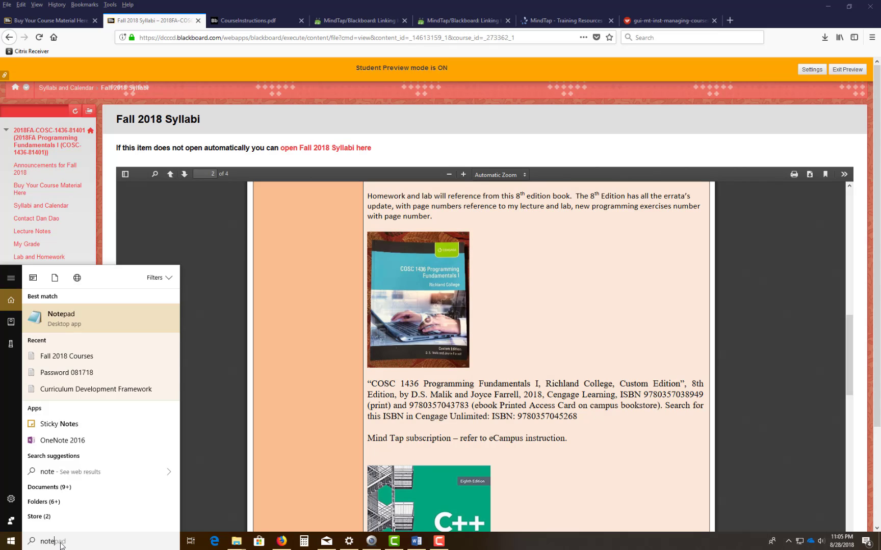